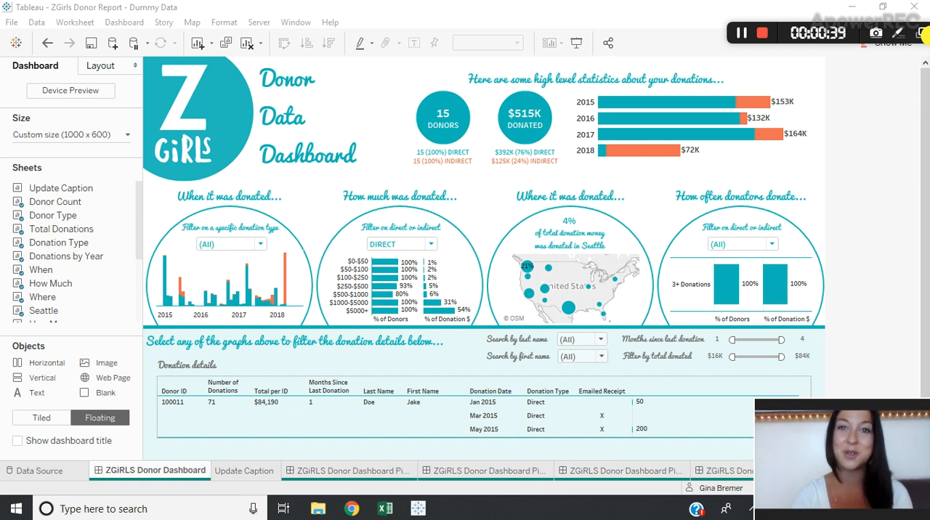
{"action": "mouse_move", "coordinate": [465, 151]}
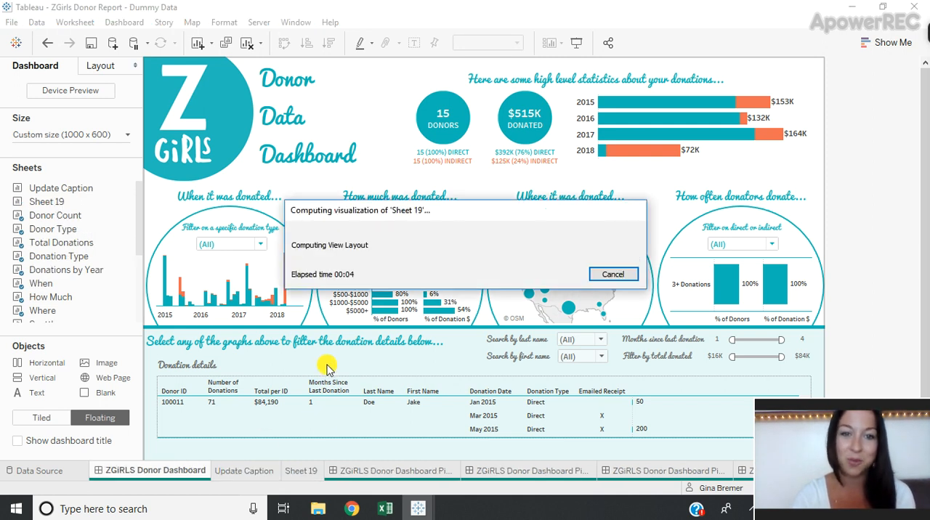
Step: Create blank worksheet Sheet 19 and show its caption below the view
{"action": "left_click", "coordinate": [301, 471]}
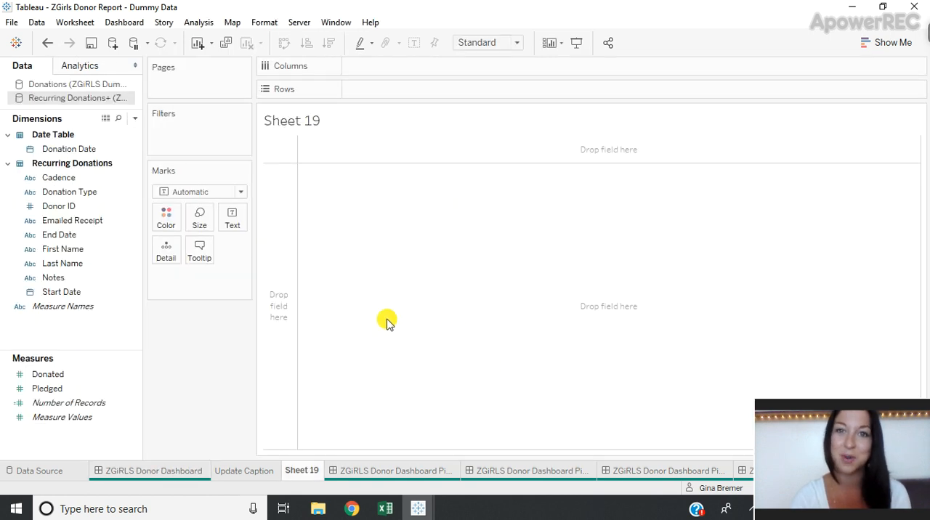
{"action": "mouse_move", "coordinate": [70, 22]}
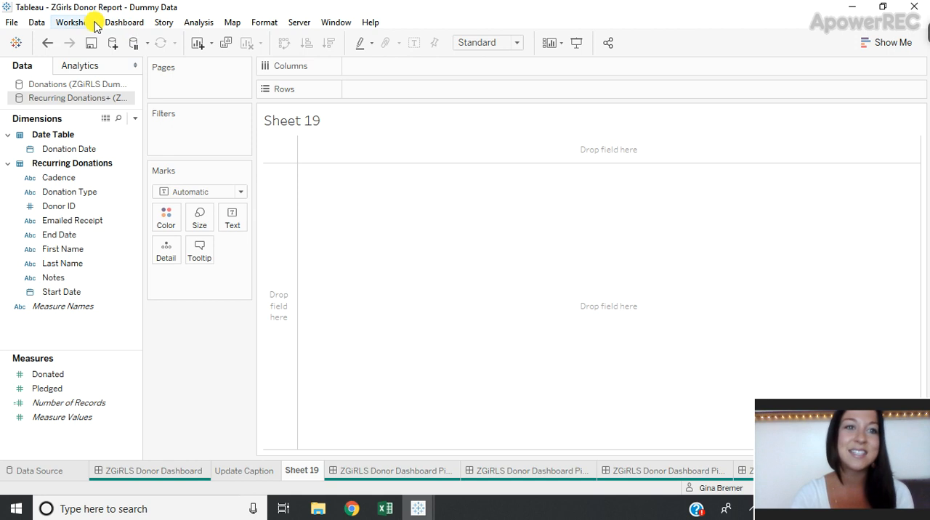
{"action": "left_click", "coordinate": [75, 22]}
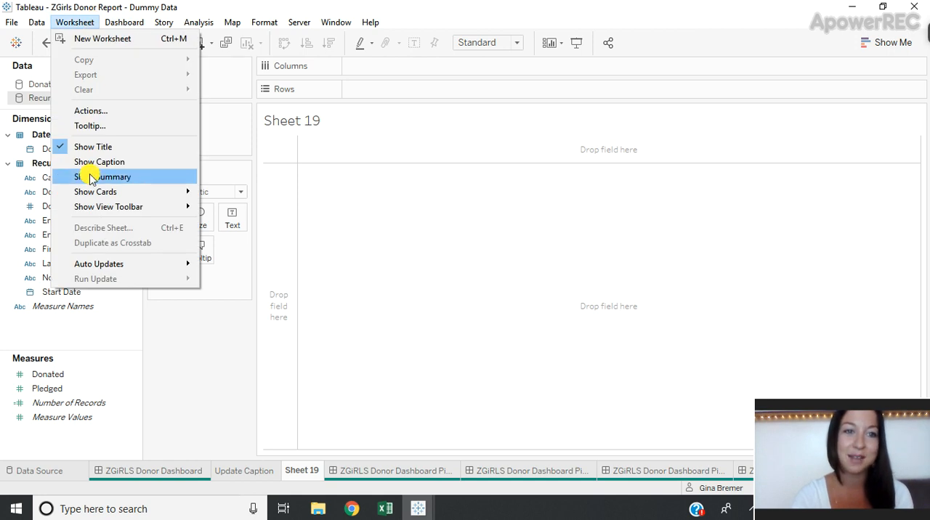
{"action": "left_click", "coordinate": [99, 161]}
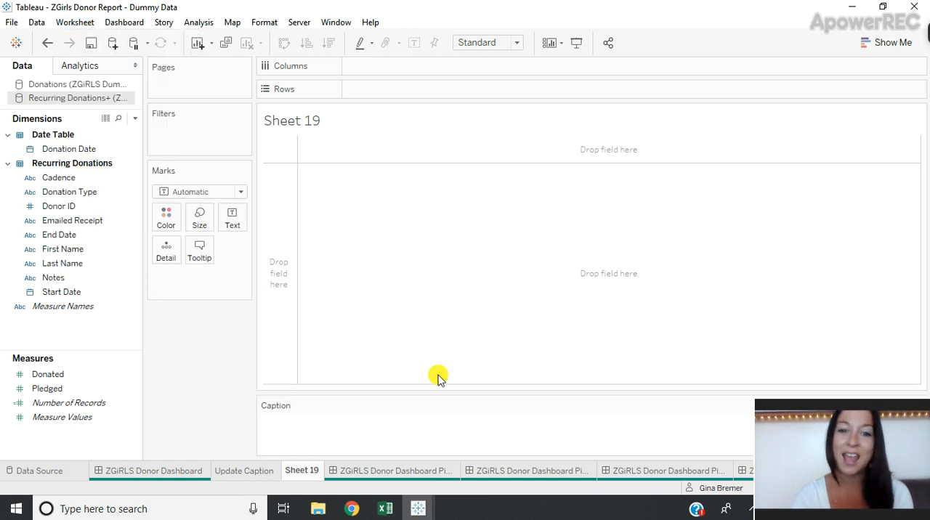
{"action": "mouse_move", "coordinate": [345, 436]}
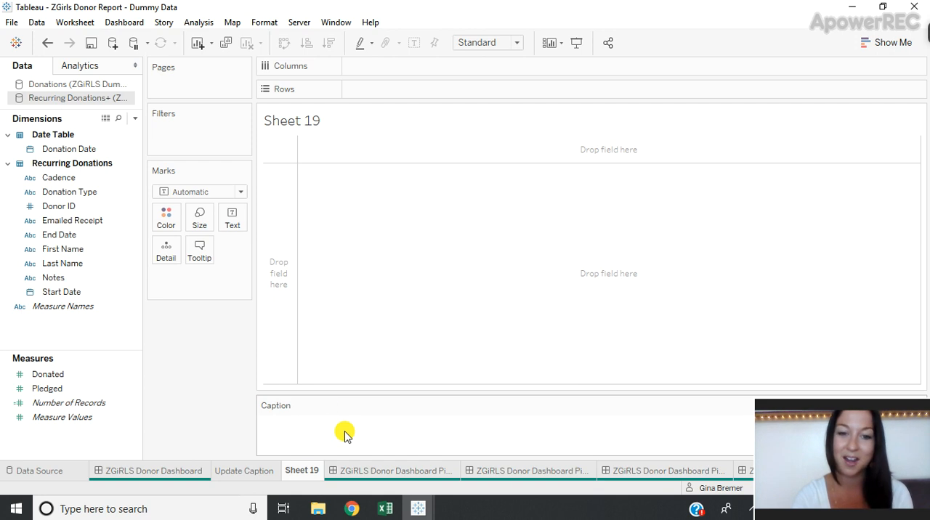
Step: Insert the Data Update Time field into the caption as bold, centred size-12 text
{"action": "double_click", "coordinate": [346, 433]}
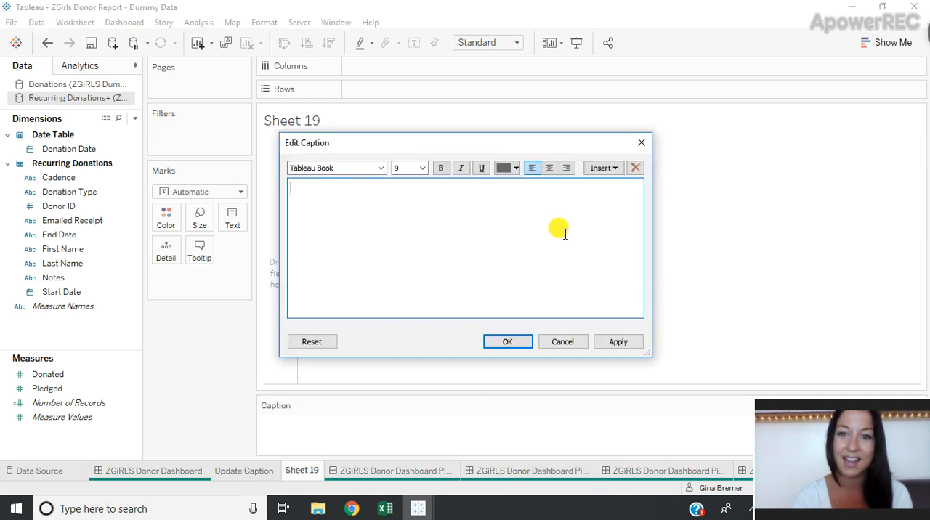
{"action": "mouse_move", "coordinate": [613, 180]}
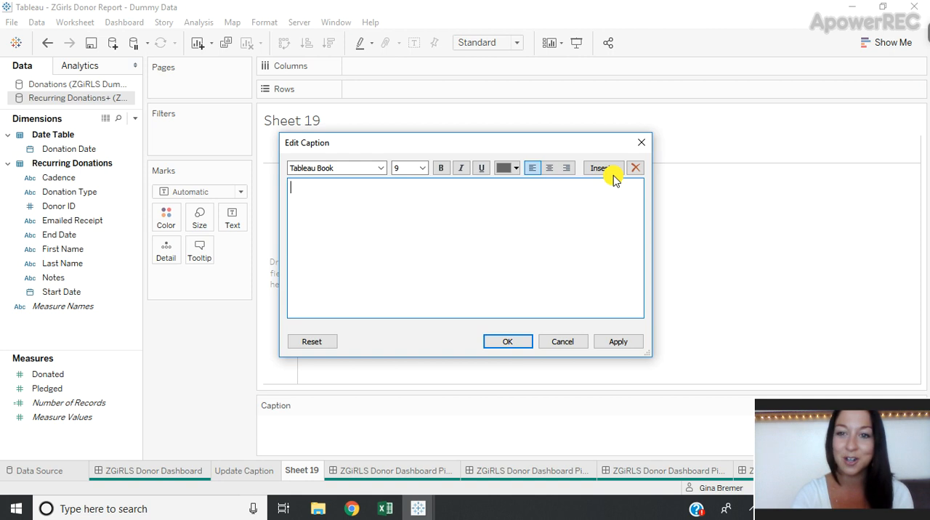
{"action": "left_click", "coordinate": [601, 167]}
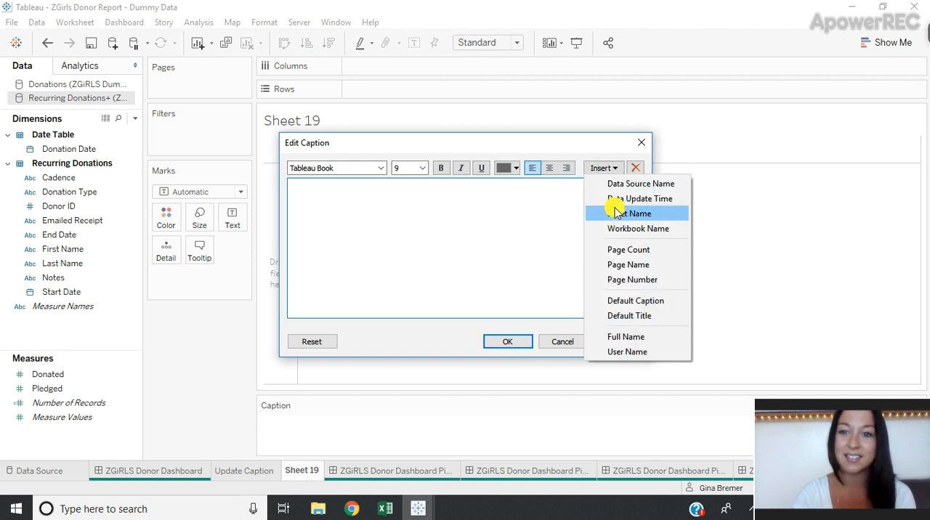
{"action": "left_click", "coordinate": [639, 197]}
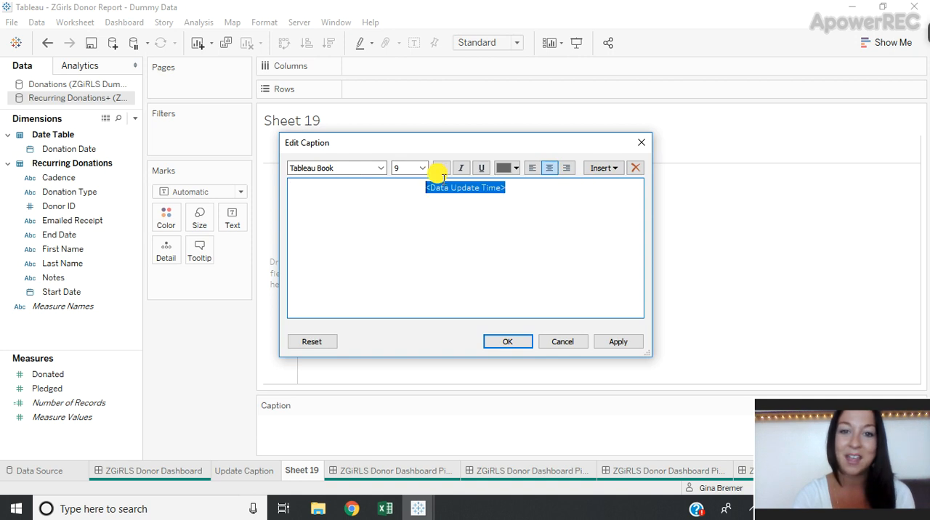
{"action": "left_click", "coordinate": [442, 167]}
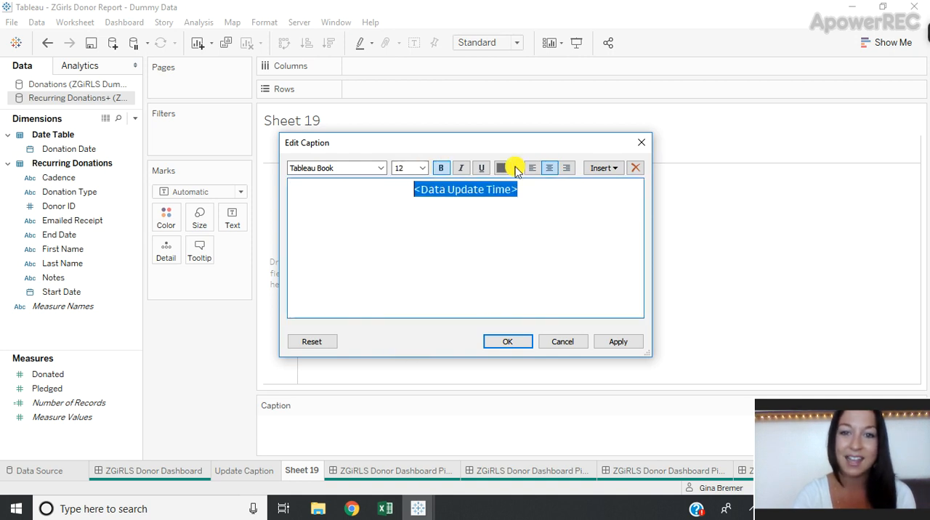
{"action": "left_click", "coordinate": [507, 341]}
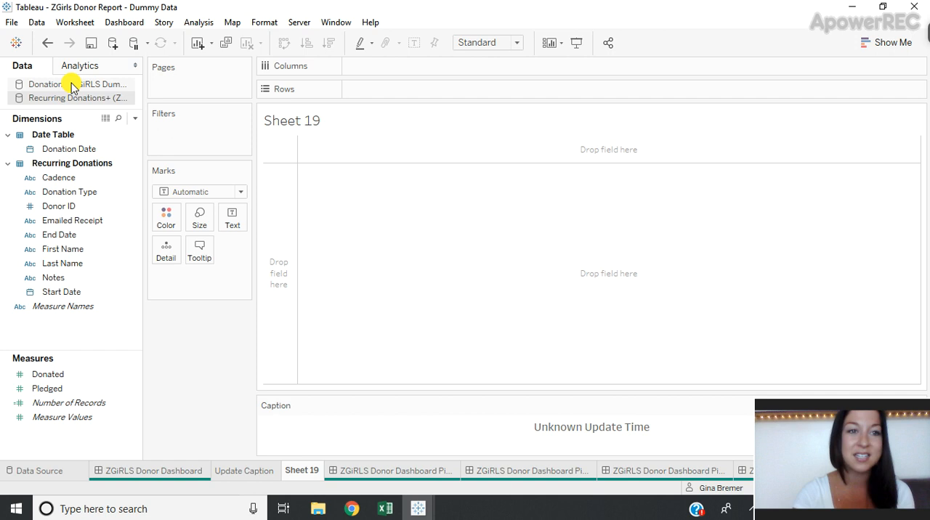
Step: Switch to the Donations data source and confirm the Placeholder calculation is MIN(1)
{"action": "left_click", "coordinate": [71, 86]}
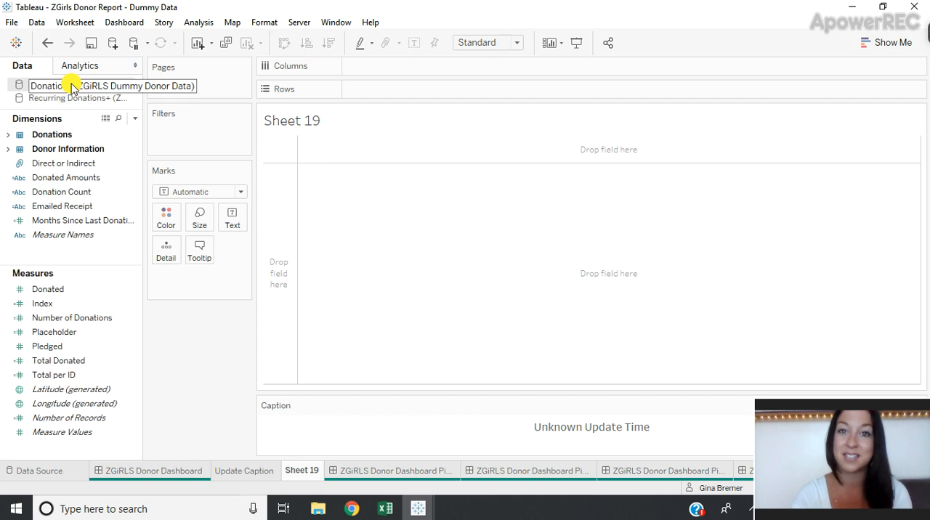
{"action": "left_click", "coordinate": [41, 304]}
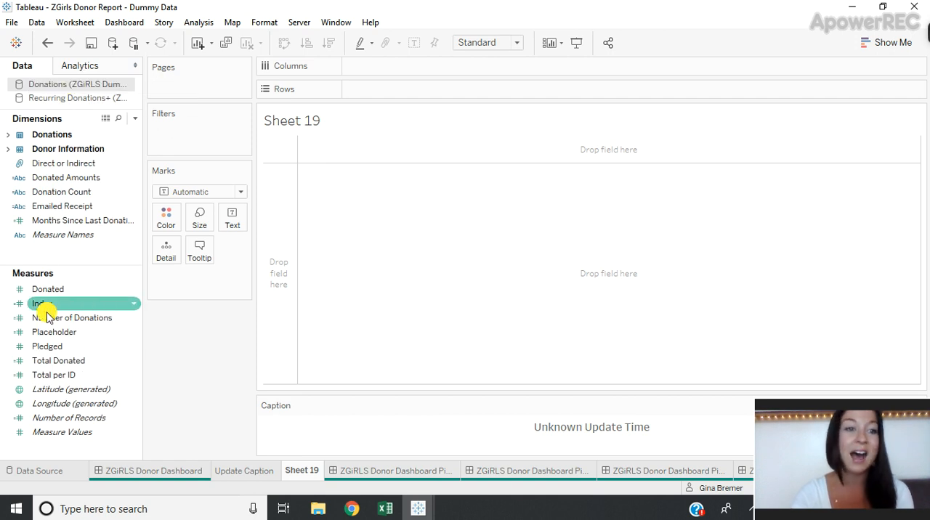
{"action": "mouse_move", "coordinate": [51, 332]}
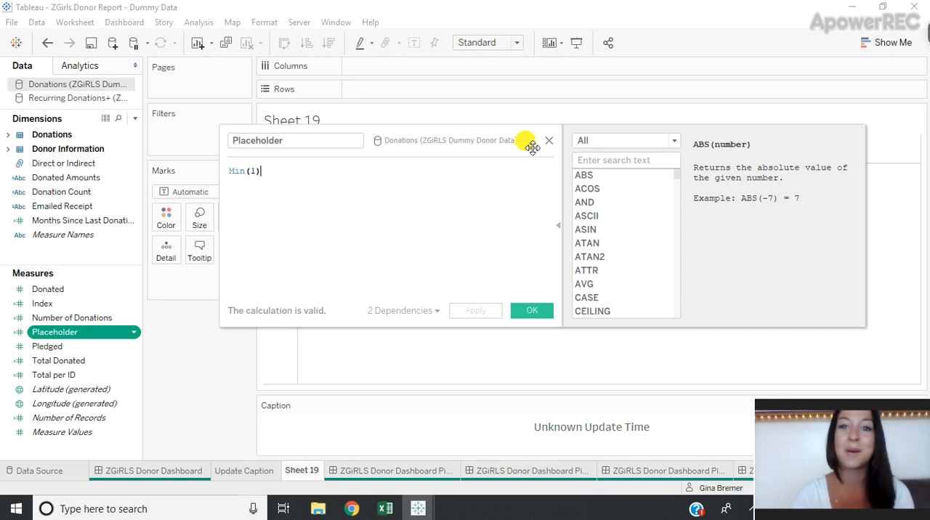
{"action": "left_click", "coordinate": [532, 311]}
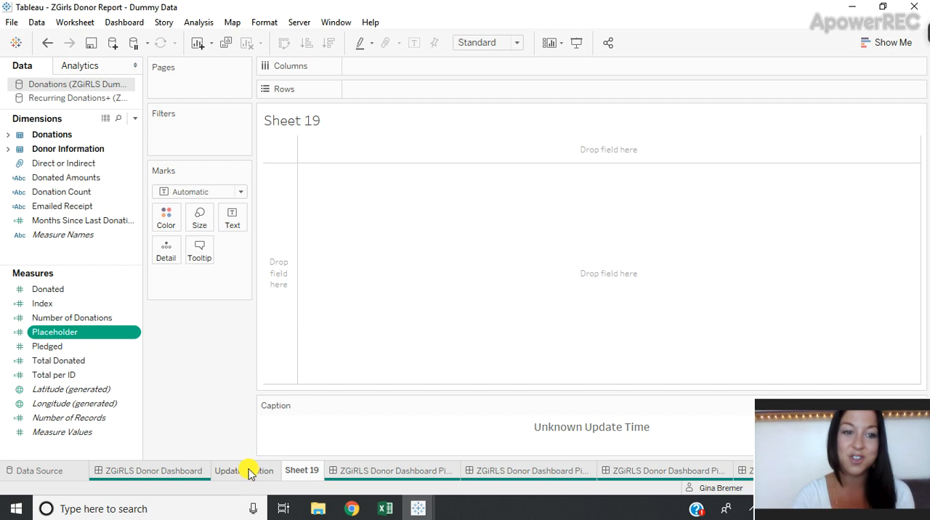
Step: View the Update Caption sheet's 'Data Last Updated' caption, then return to the ZGIRLS Donor Dashboard
{"action": "left_click", "coordinate": [244, 471]}
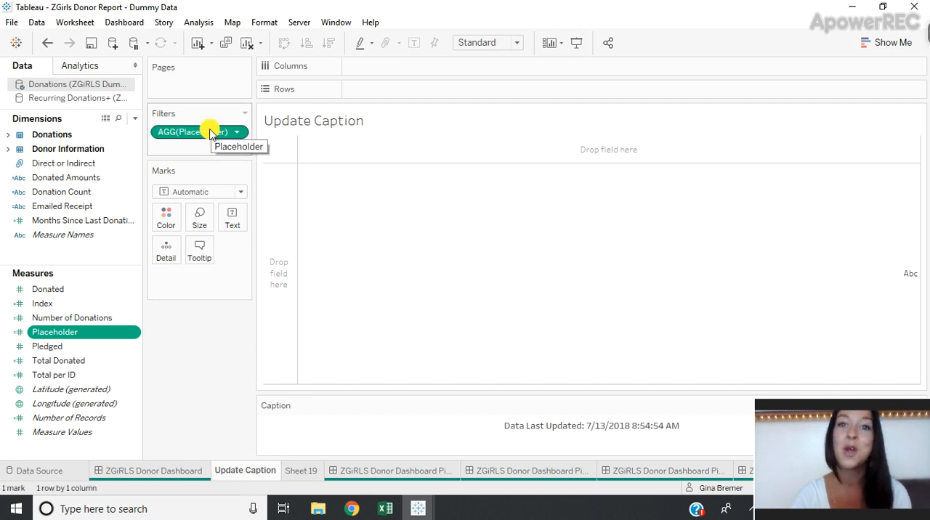
{"action": "mouse_move", "coordinate": [694, 443]}
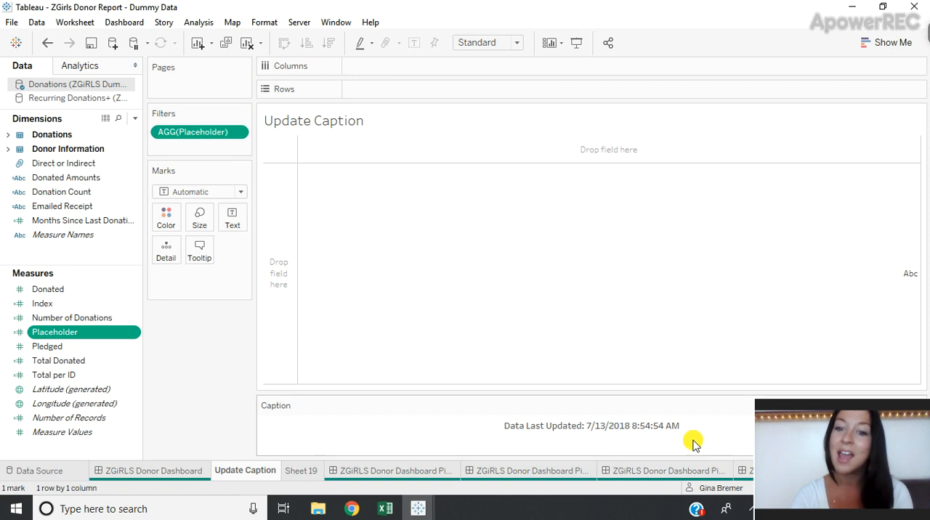
{"action": "mouse_move", "coordinate": [609, 433]}
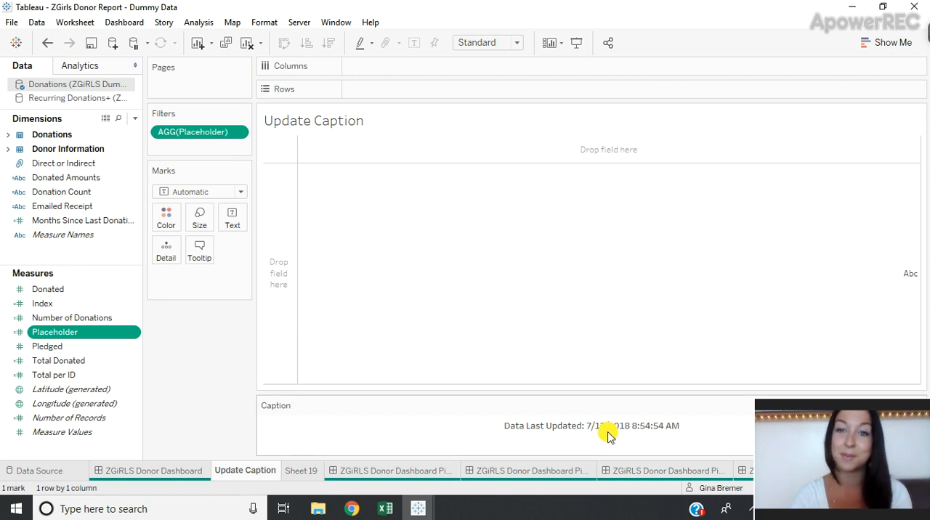
{"action": "mouse_move", "coordinate": [313, 433]}
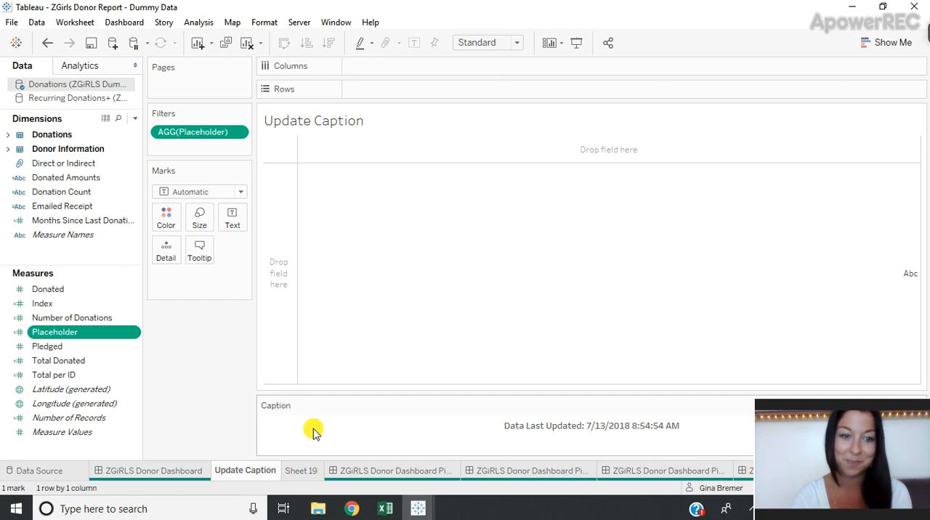
{"action": "left_click", "coordinate": [148, 471]}
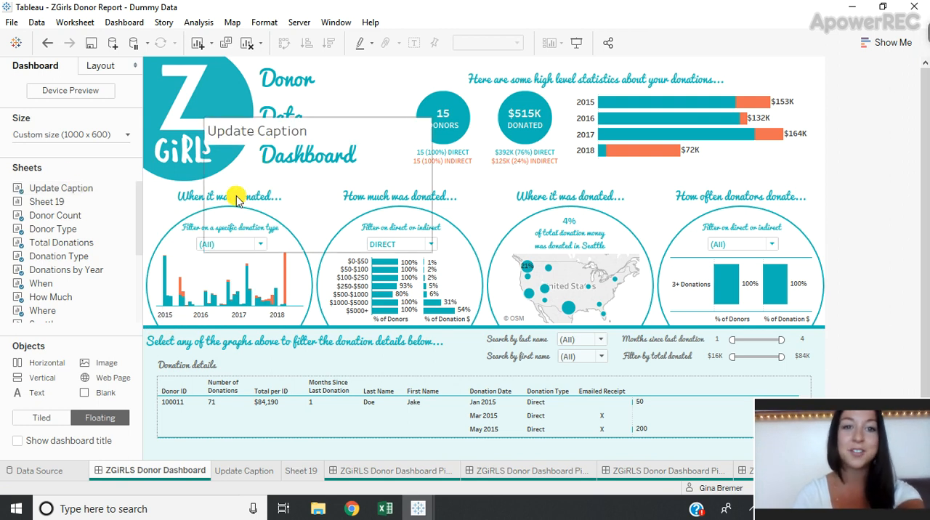
{"action": "mouse_move", "coordinate": [260, 225]}
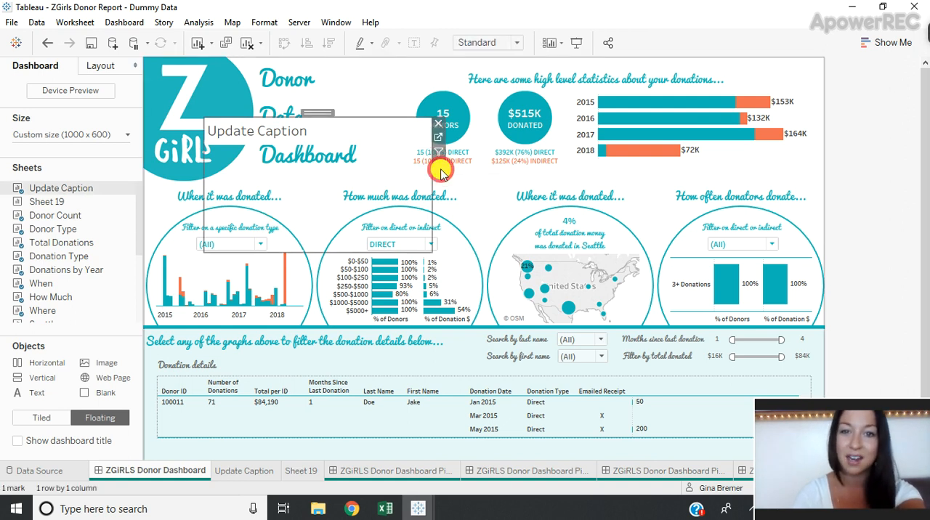
{"action": "mouse_move", "coordinate": [497, 253]}
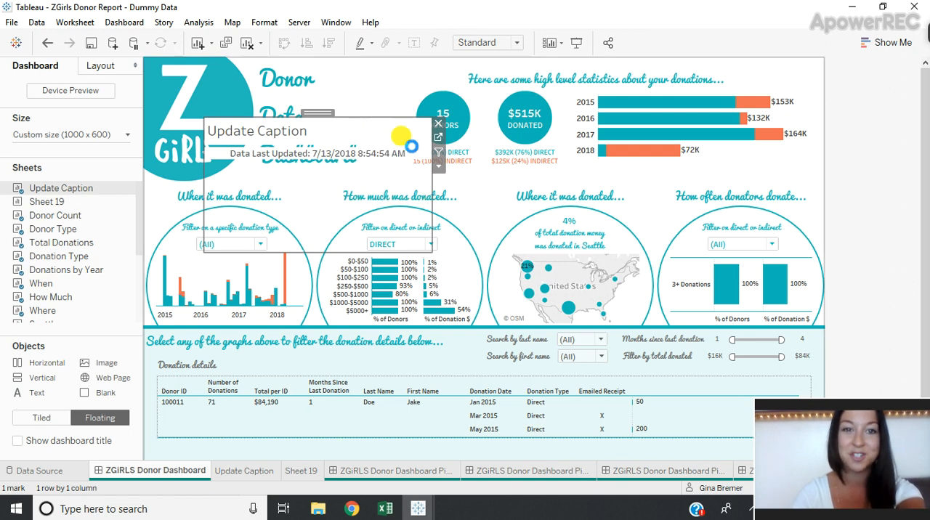
Step: Hide the title of the floating Update Caption sheet so only its caption shows
{"action": "left_click", "coordinate": [439, 122]}
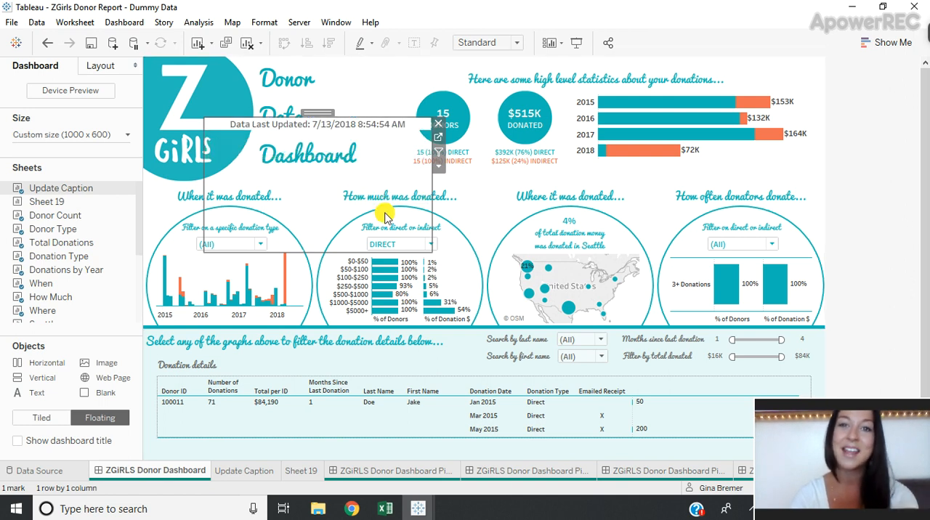
{"action": "mouse_move", "coordinate": [385, 187]}
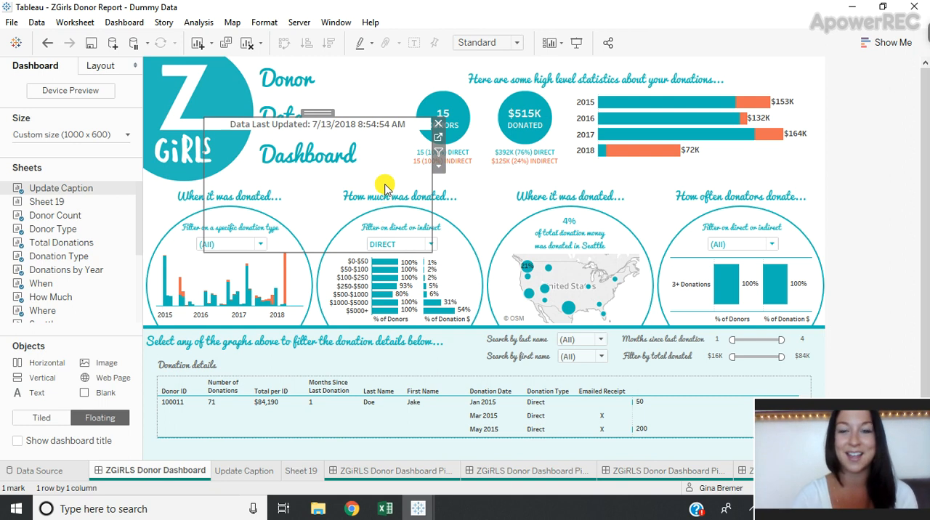